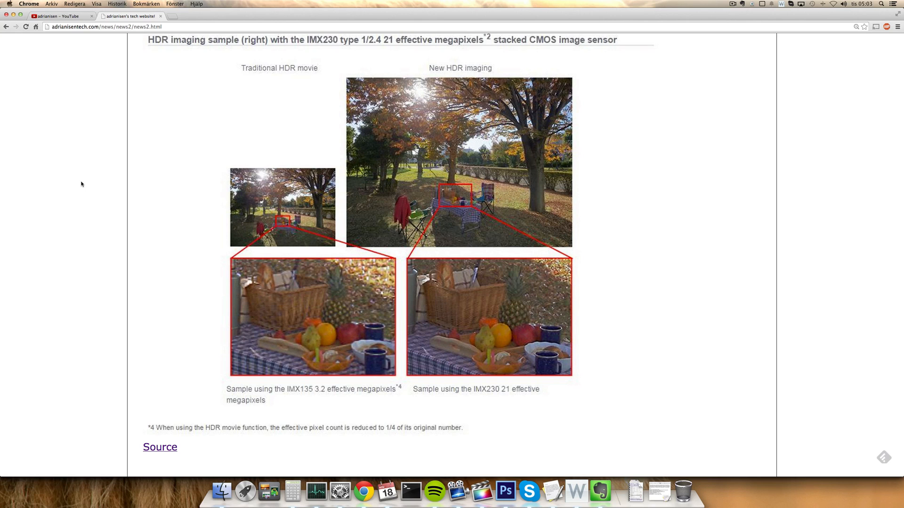
- Open the article's Source link in a new tab showing Sony's IMX230 press release
right_click(160, 446)
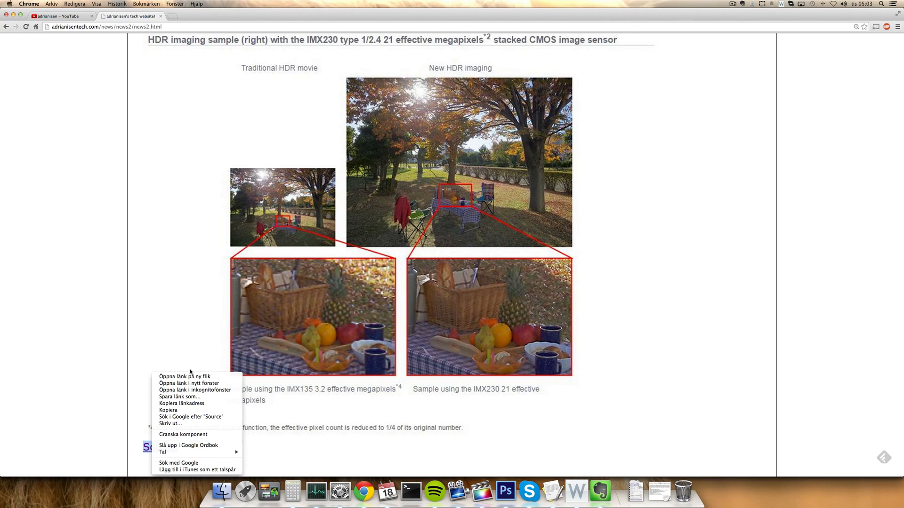
mouse_move(184, 376)
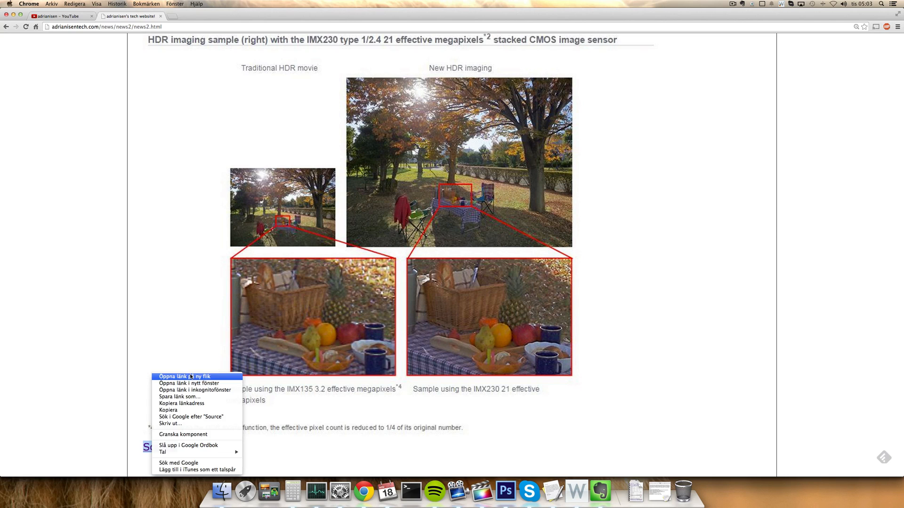
click(179, 376)
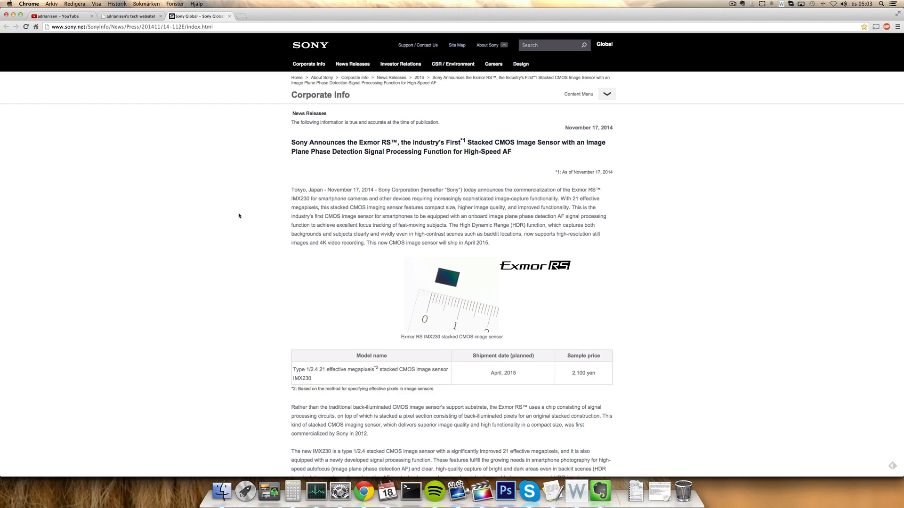
mouse_move(570, 333)
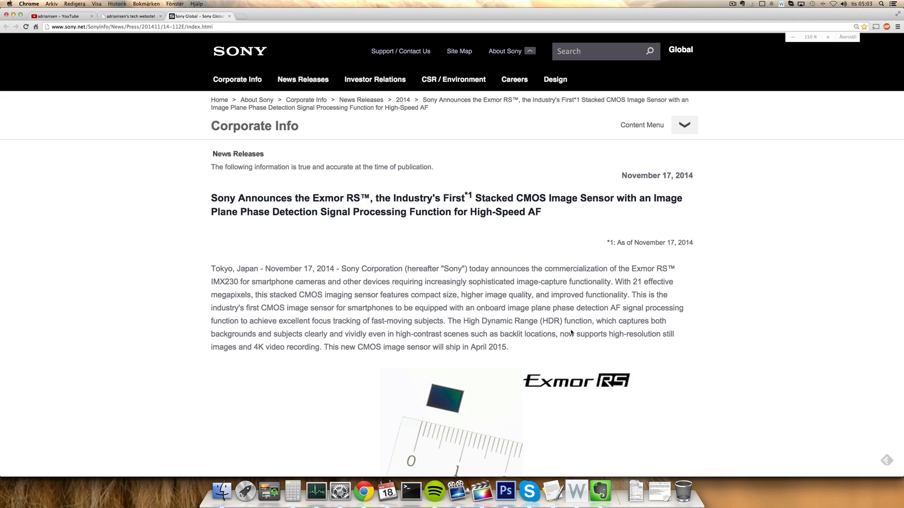
- Read down the Sony Exmor RS IMX230 release, then return to the adrianisentech article tab
scroll(down, 3)
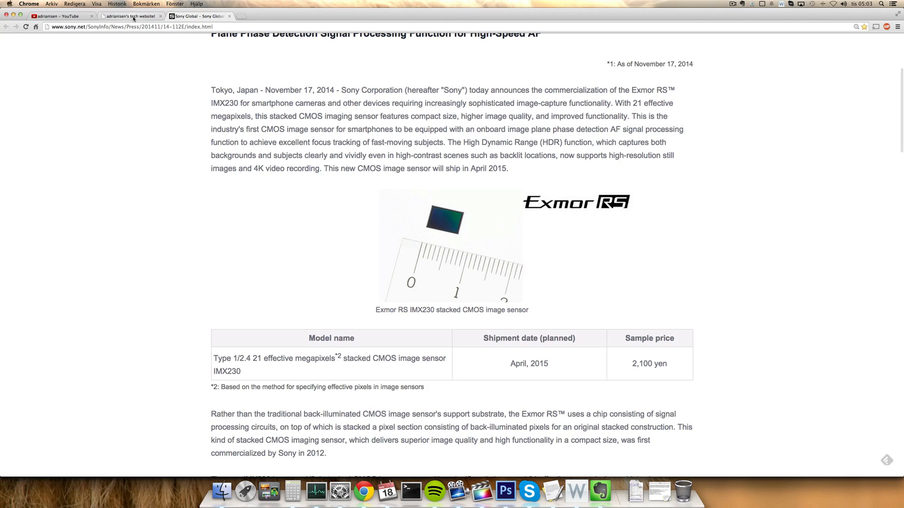
click(129, 16)
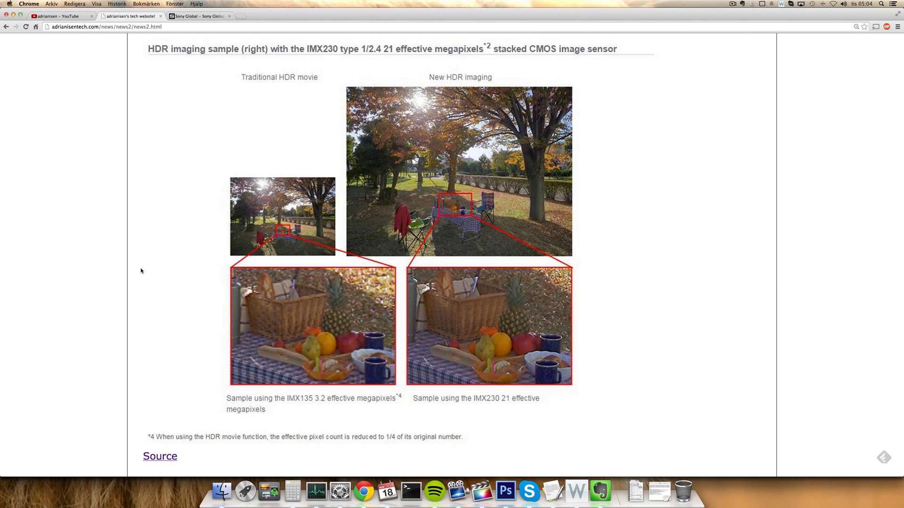
- Scroll through the enlarged HDR samples comparing the IMX135 and IMX230 close-ups
scroll(down, 3)
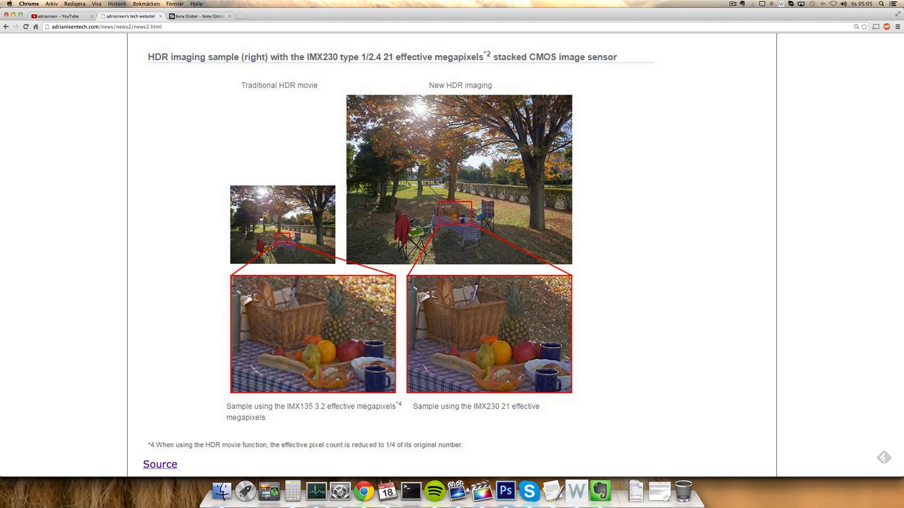
mouse_move(686, 412)
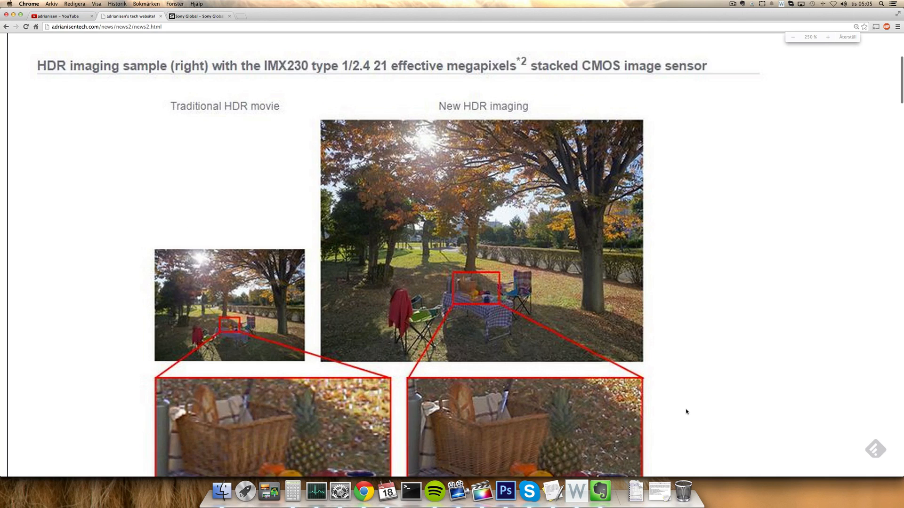
scroll(down, 3)
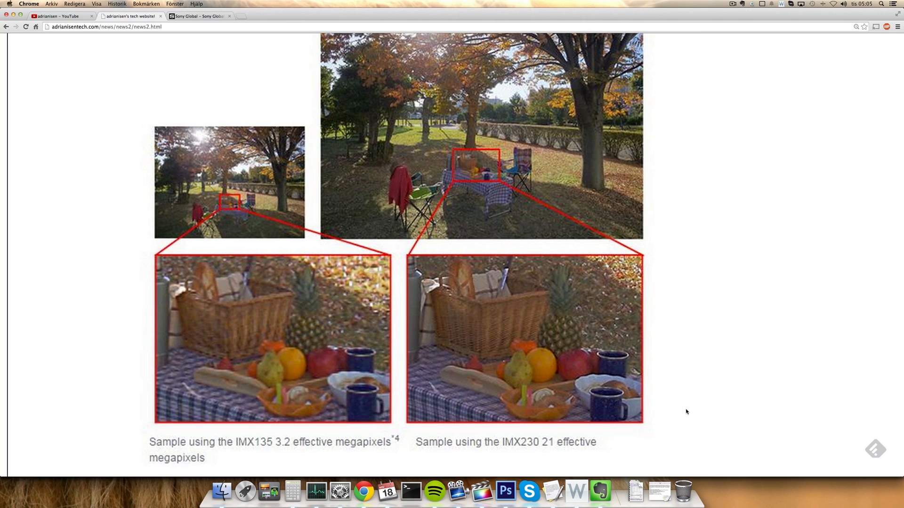
mouse_move(288, 448)
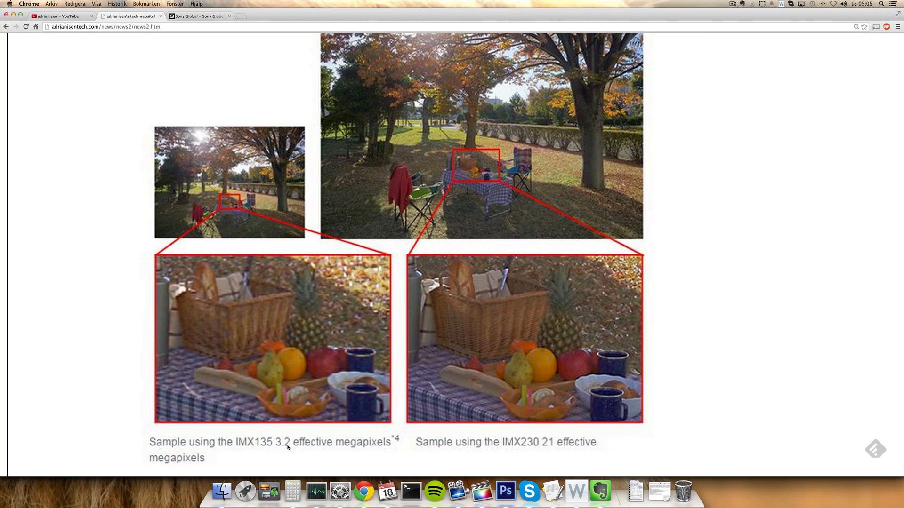
mouse_move(631, 426)
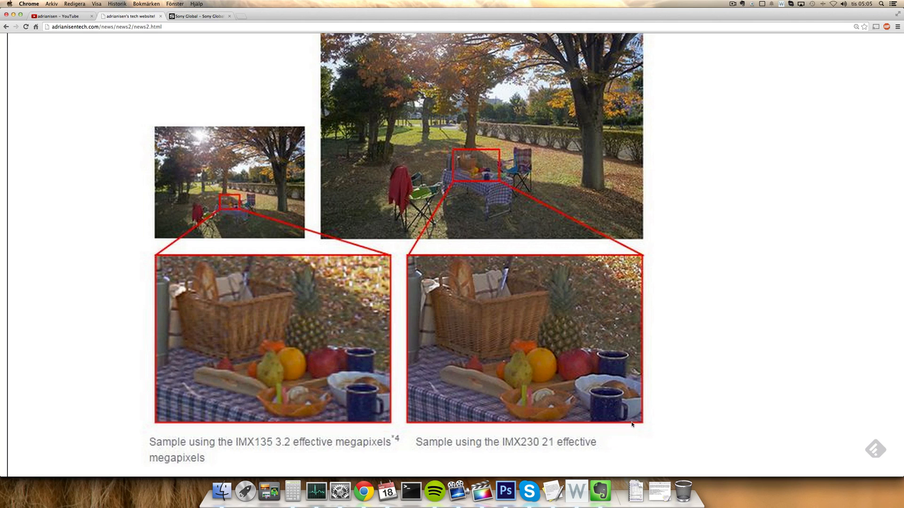
scroll(down, 3)
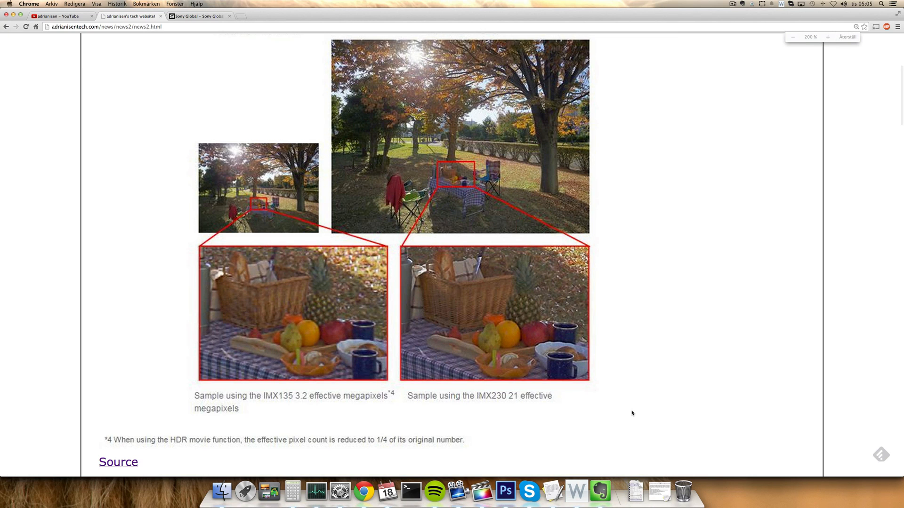
scroll(up, 3)
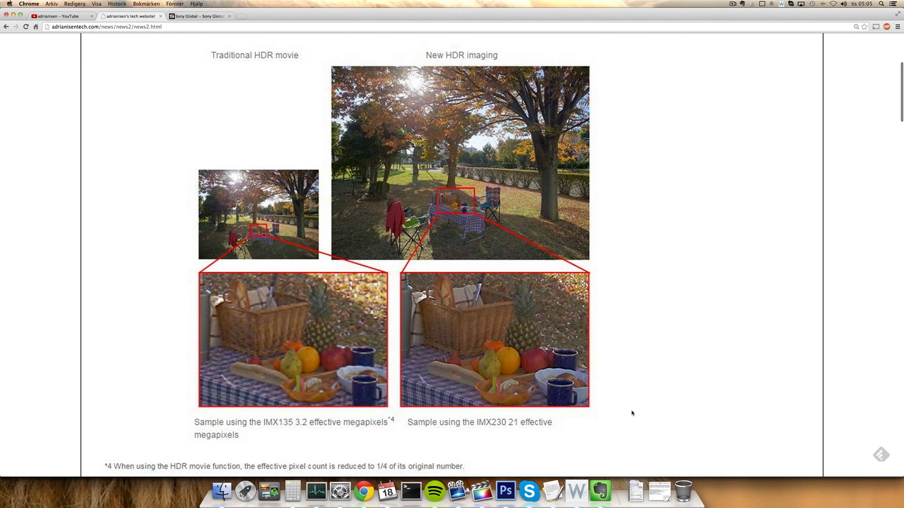